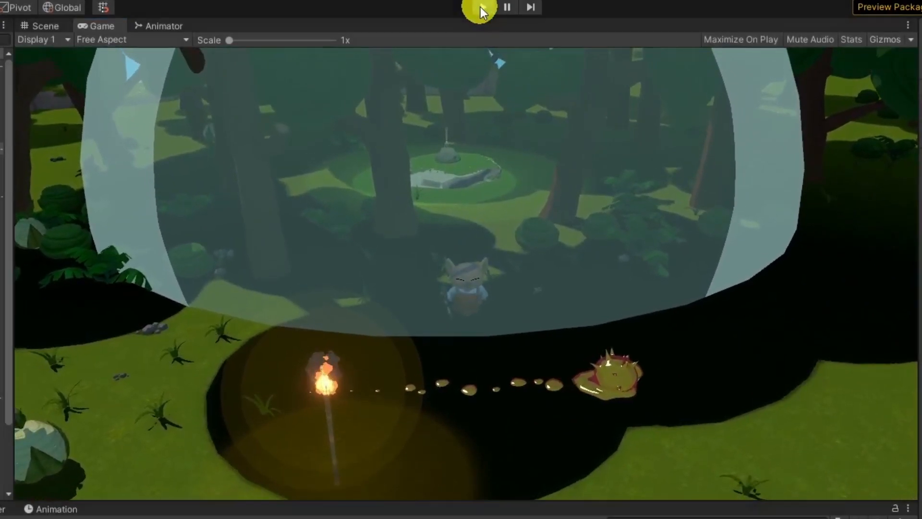
- Stop the running game and return to the Scene view for editing
{"action": "left_click", "coordinate": [479, 10]}
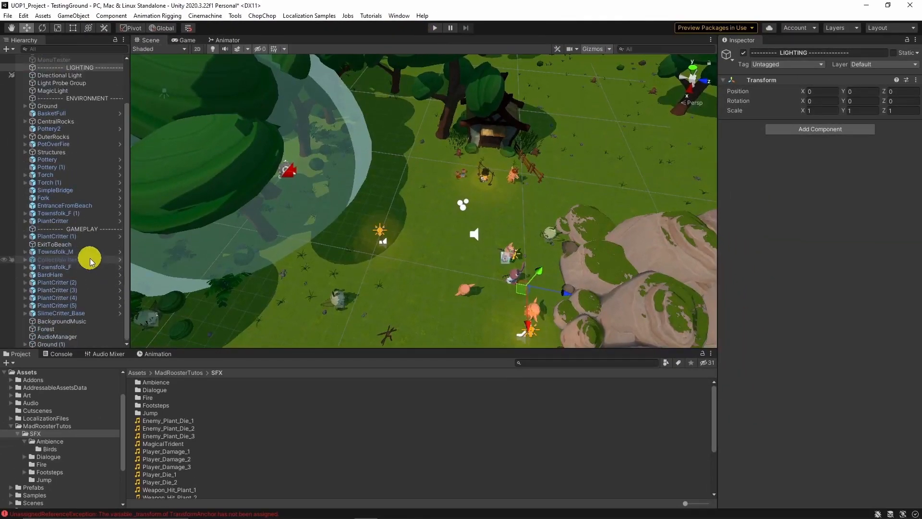
{"action": "left_click", "coordinate": [61, 321]}
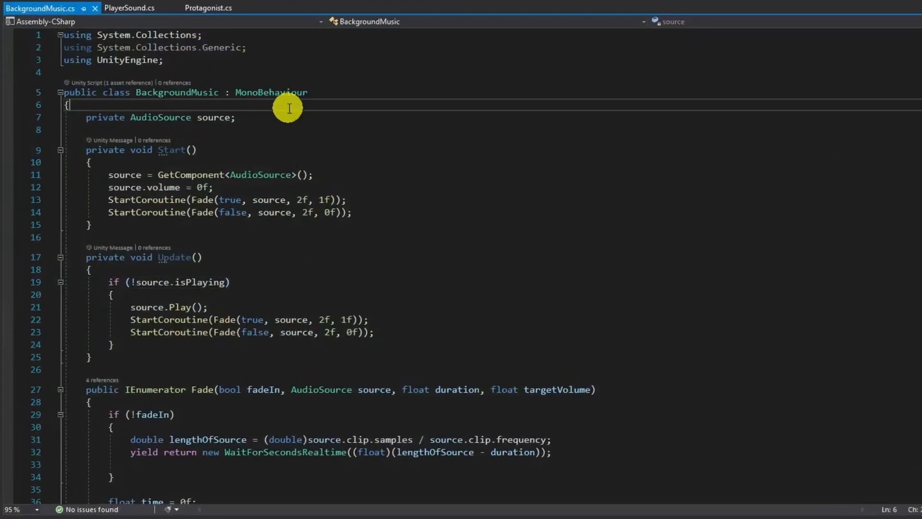
- Declare a static public BackgroundMusic instance and assign it to this in Awake
{"action": "type", "text": "static p"}
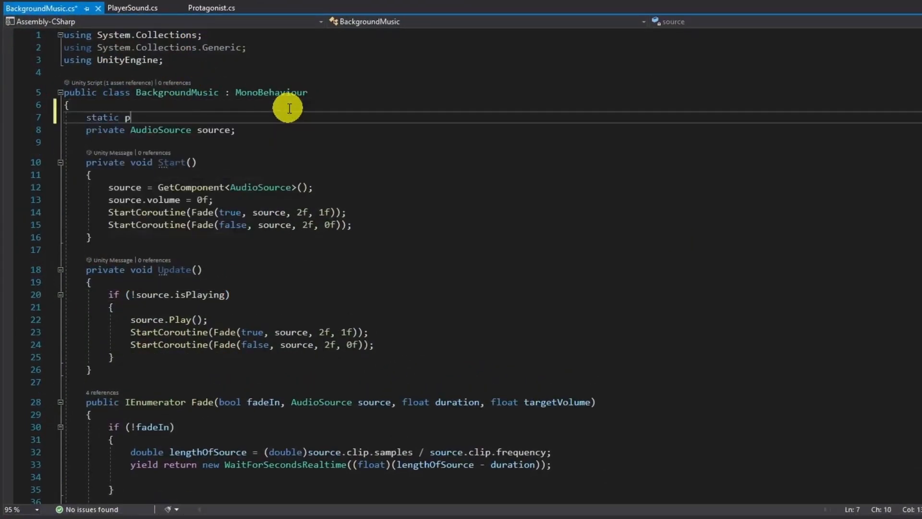
{"action": "type", "text": "ublic BackgroundMusic instance;"}
{"action": "type", "text": "private void Awake("}
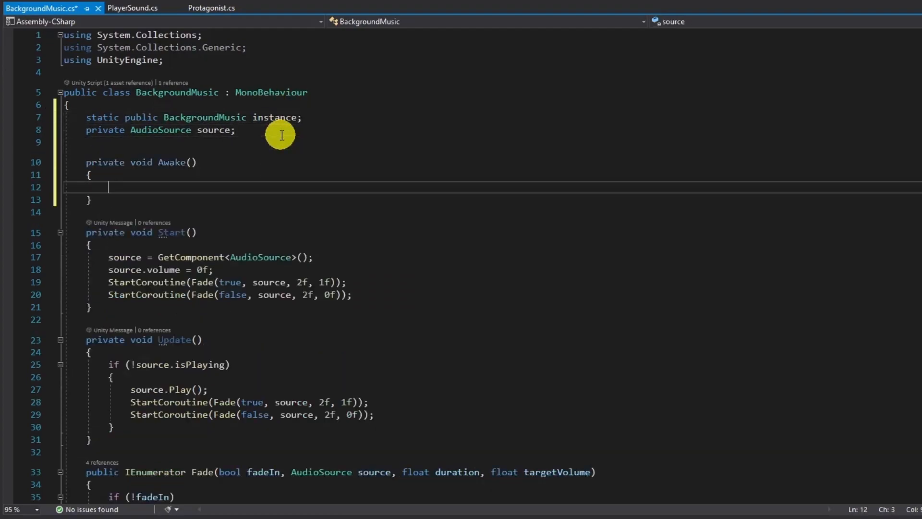
{"action": "type", "text": "instance = th"}
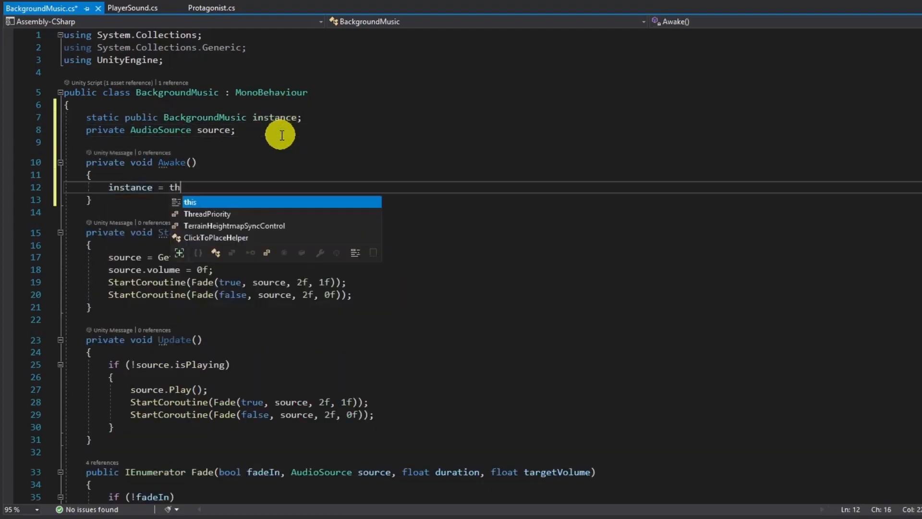
{"action": "type", "text": "is;"}
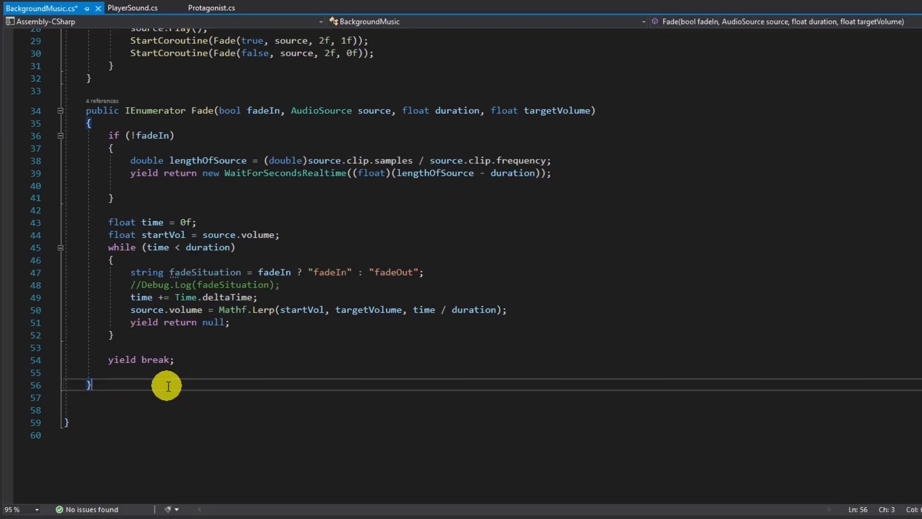
- Write a public ChangeTrack(AudioClip clip) method that sets source.clip and restarts the fade coroutines
{"action": "type", "text": "public void ChangeTr"}
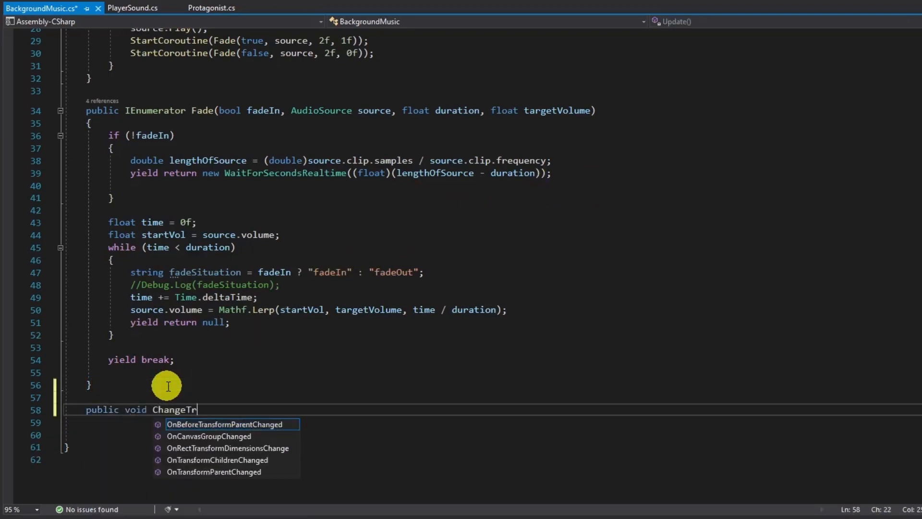
{"action": "type", "text": "ack()"}
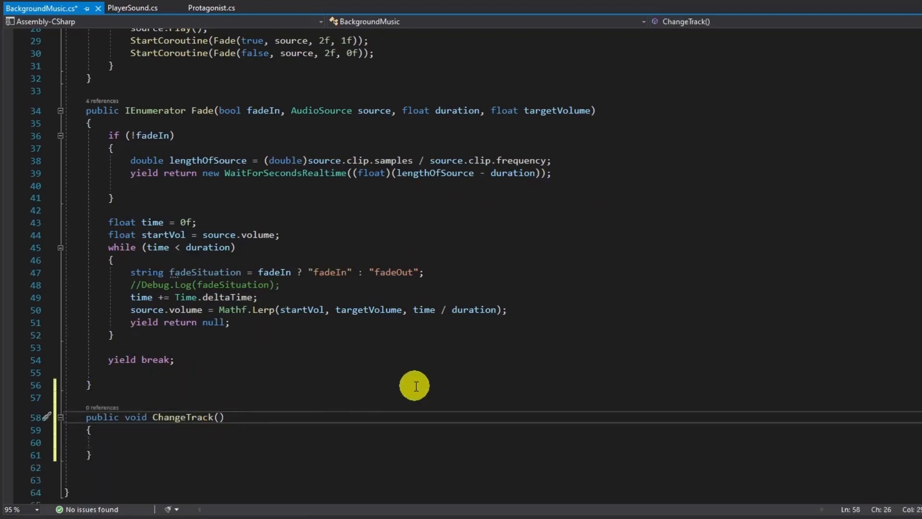
{"action": "type", "text": "AudioClip clip"}
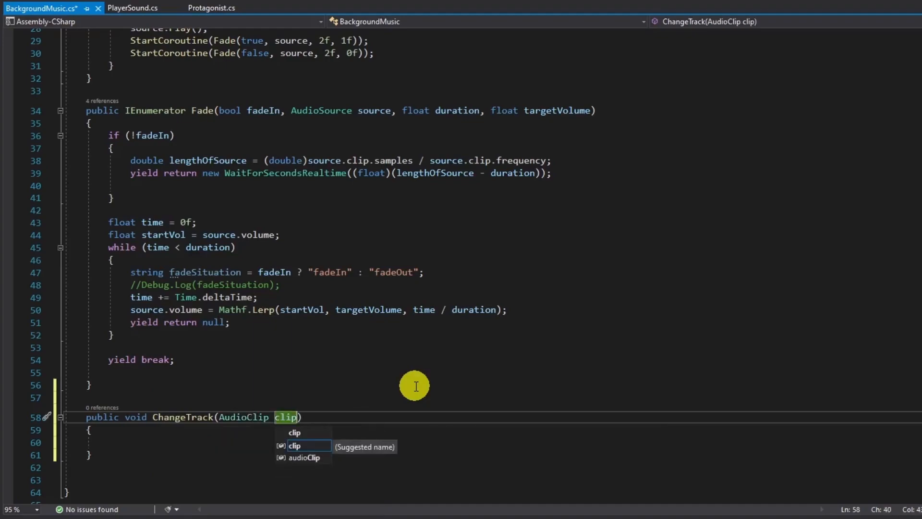
{"action": "type", "text": "source.clip = clip;"}
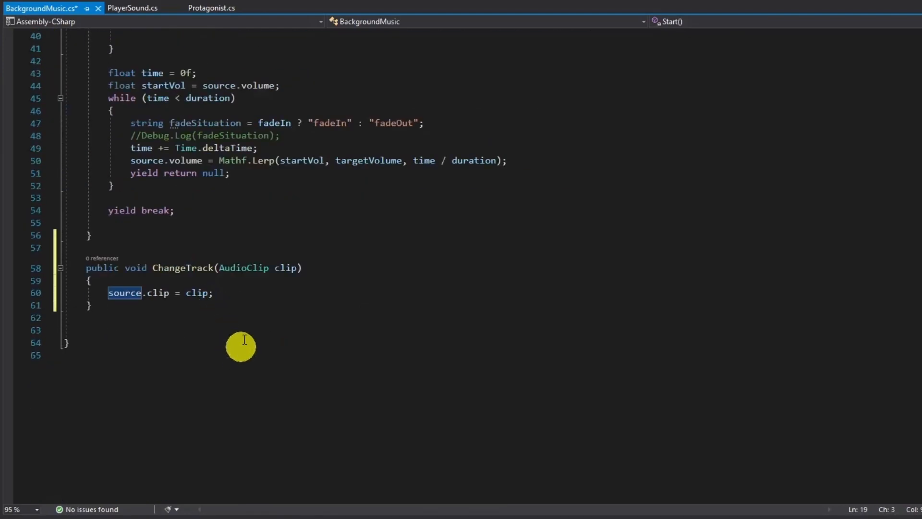
{"action": "type", "text": "StopAllCoroutines();"}
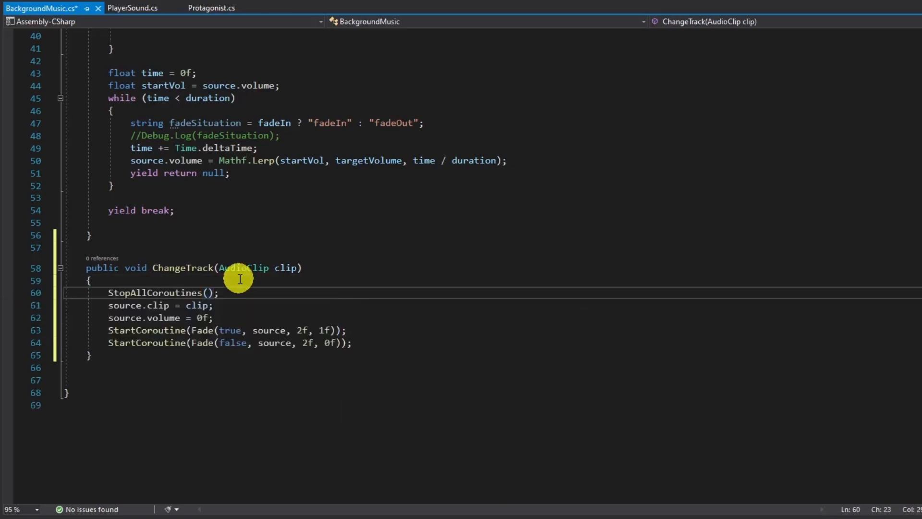
{"action": "type", "text": "public"}
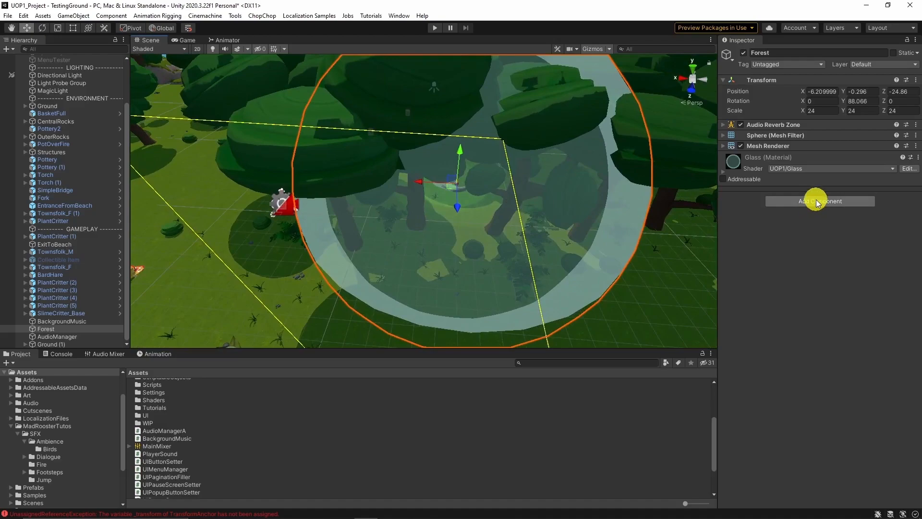
- Add a new HolyForest script component to the Forest object
{"action": "left_click", "coordinate": [820, 202]}
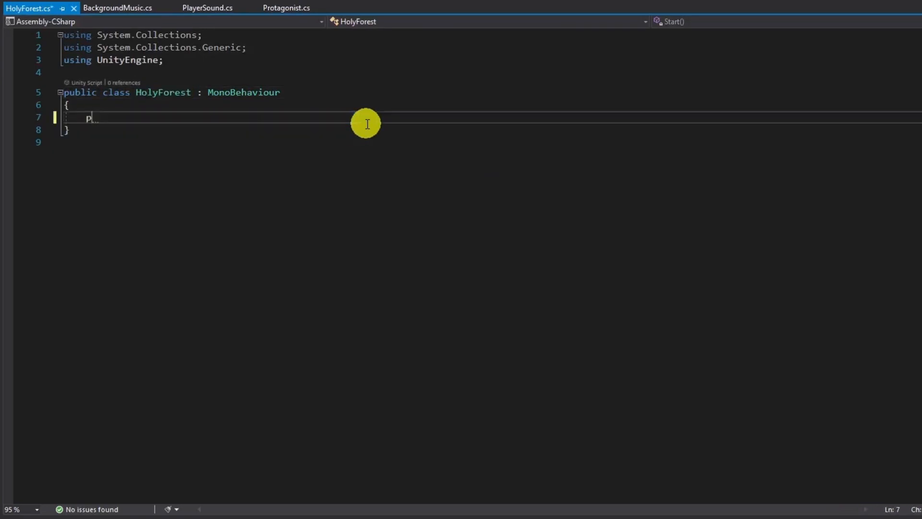
- Add private AudioClip theme and previousTheme fields and an OnTriggerEnter that saves the track and calls ChangeTrack(theme) for the Player tag
{"action": "type", "text": "rivate Au"}
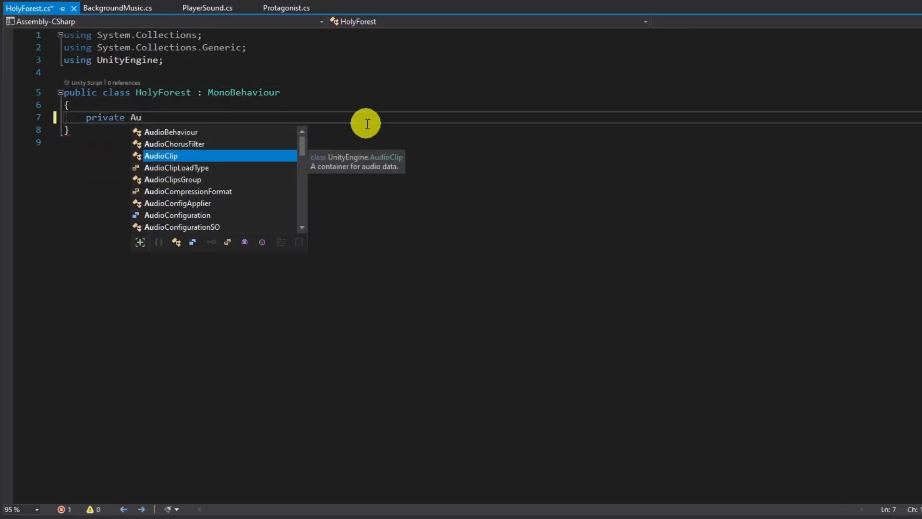
{"action": "type", "text": "dioClip theme,previousTheme;"}
{"action": "type", "text": "if"}
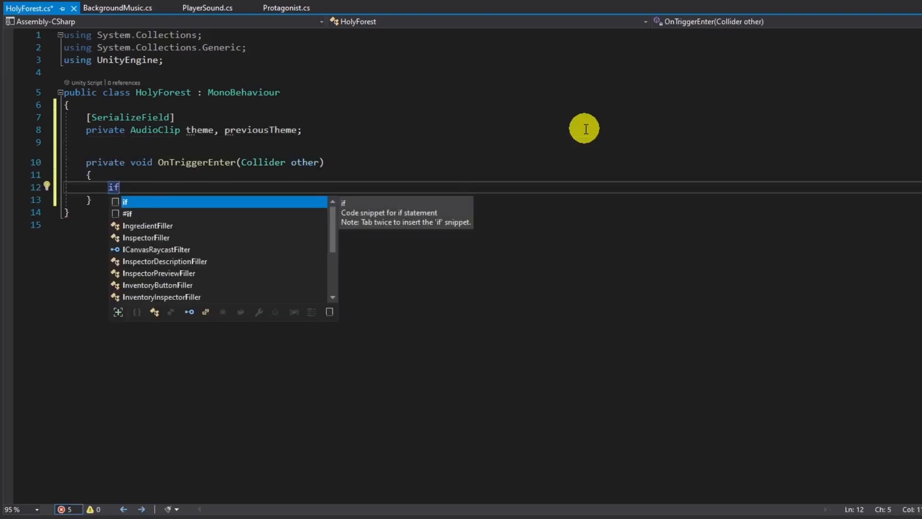
{"action": "key", "text": "Tab"}
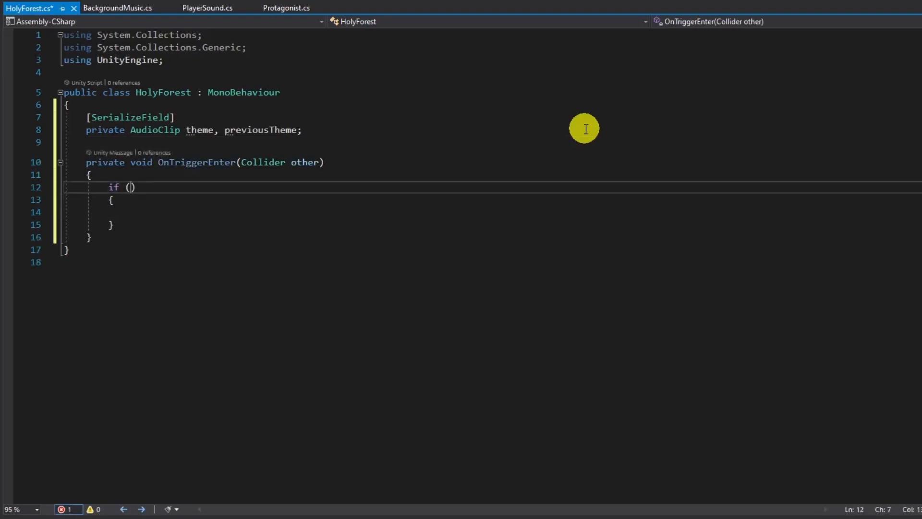
{"action": "type", "text": "other.CompareTag(\"Player"}
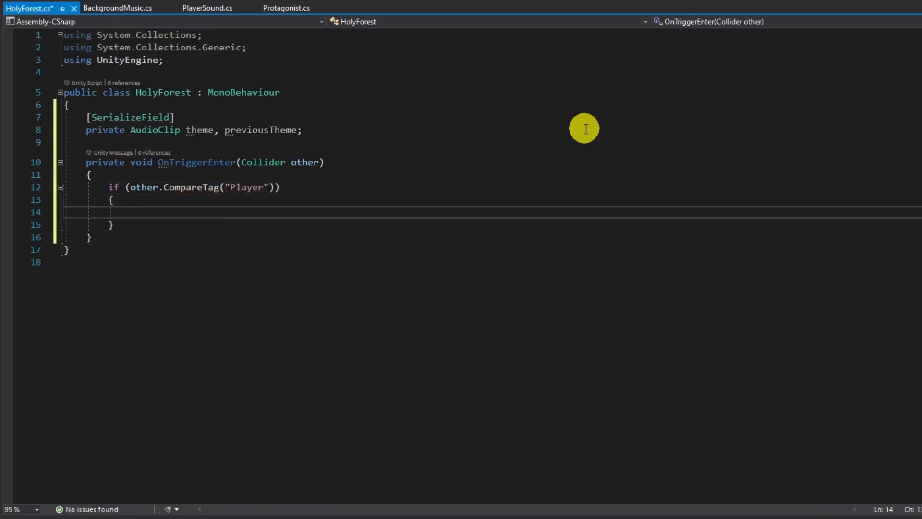
{"action": "type", "text": "BackgroundMusic.instance."}
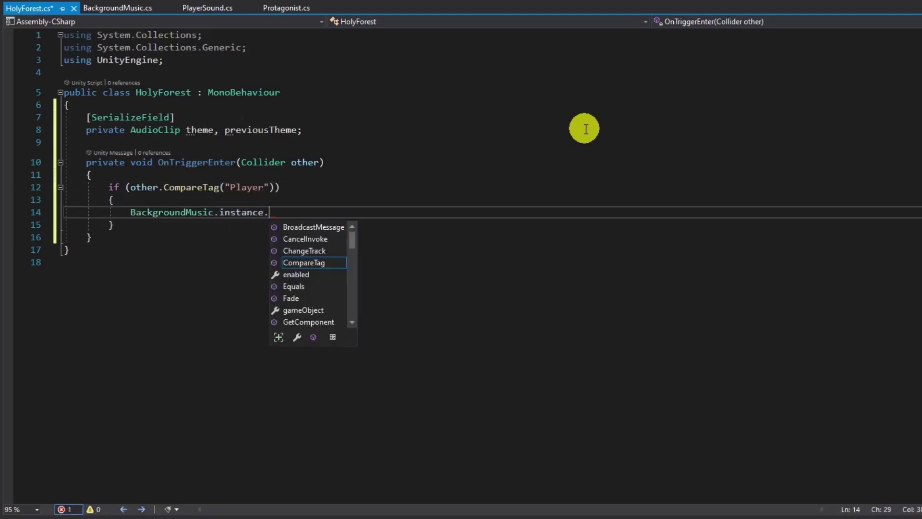
{"action": "type", "text": "ChangeTrack(theme);"}
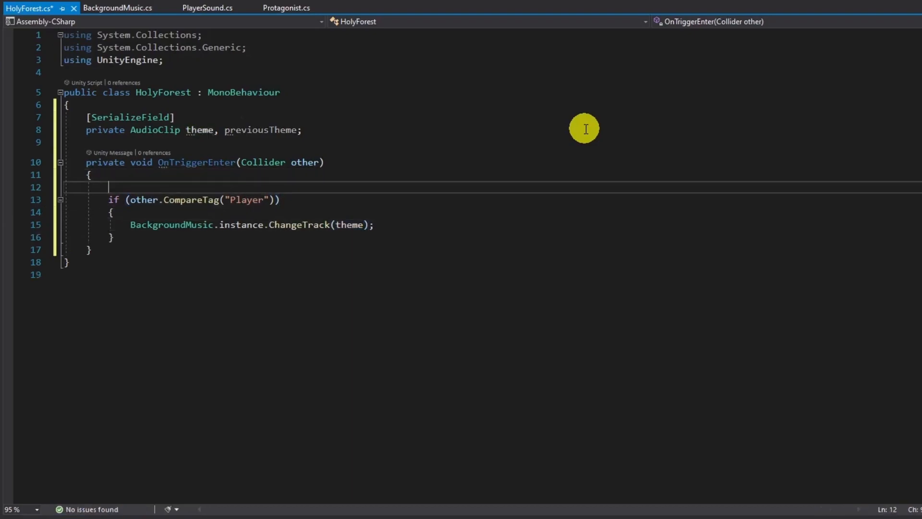
{"action": "type", "text": "previousTheme = BackgroundMusic.instance.GetTrack();"}
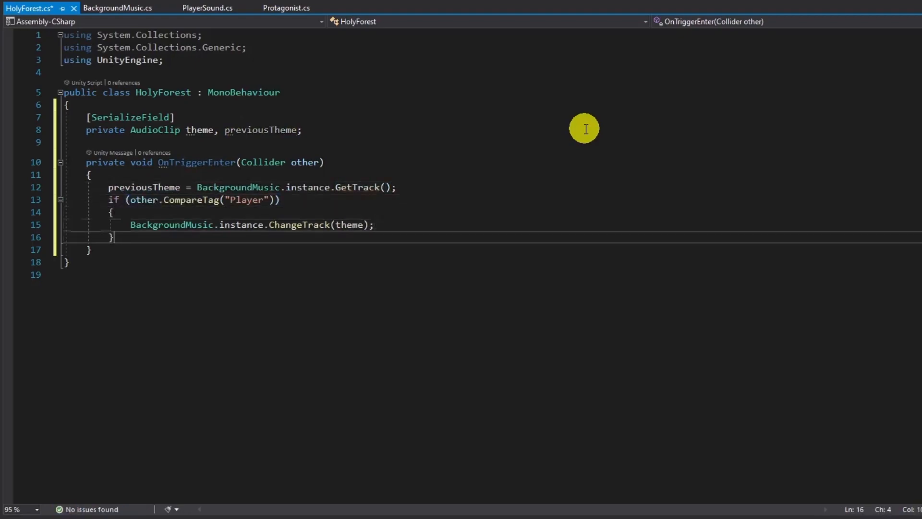
- Add an OnTriggerExit(Collider other) handler that checks for the Player tag
{"action": "type", "text": "private void OnTriggerExit(Collider other)"}
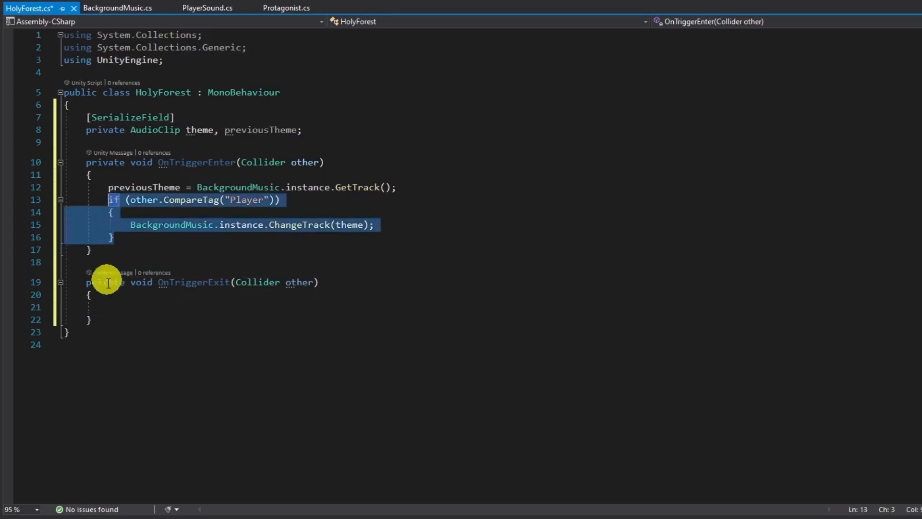
{"action": "type", "text": "if (other.CompareTag(\"Player\"))"}
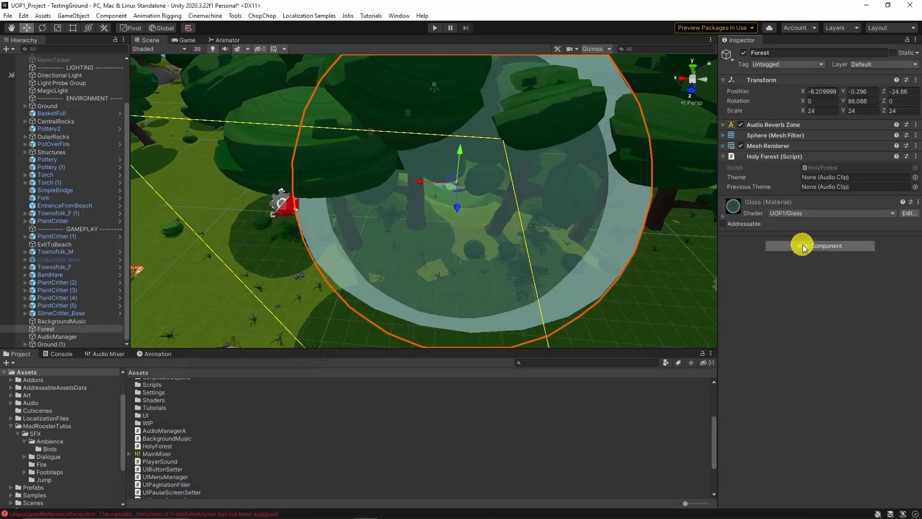
- Check the Holy Forest component on Forest and start Play mode to test the music
{"action": "left_click", "coordinate": [820, 246]}
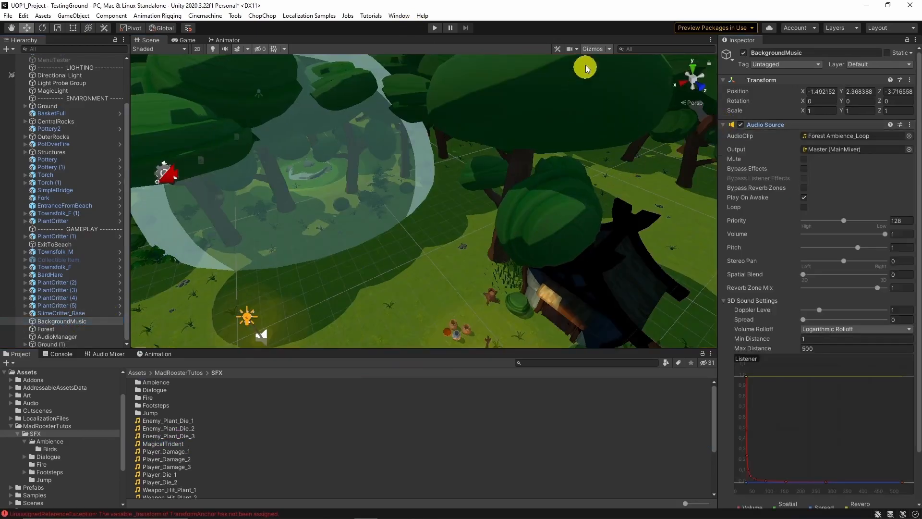
{"action": "left_click", "coordinate": [432, 27]}
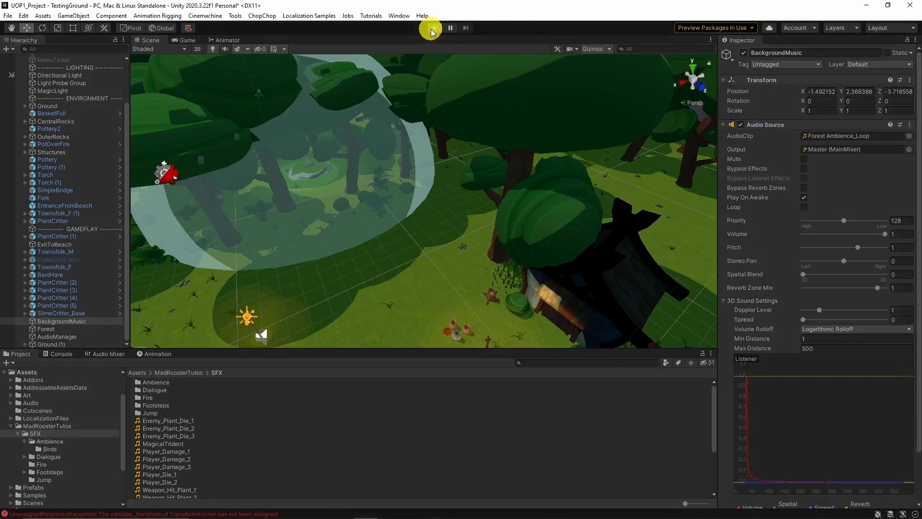
{"action": "left_click", "coordinate": [432, 26]}
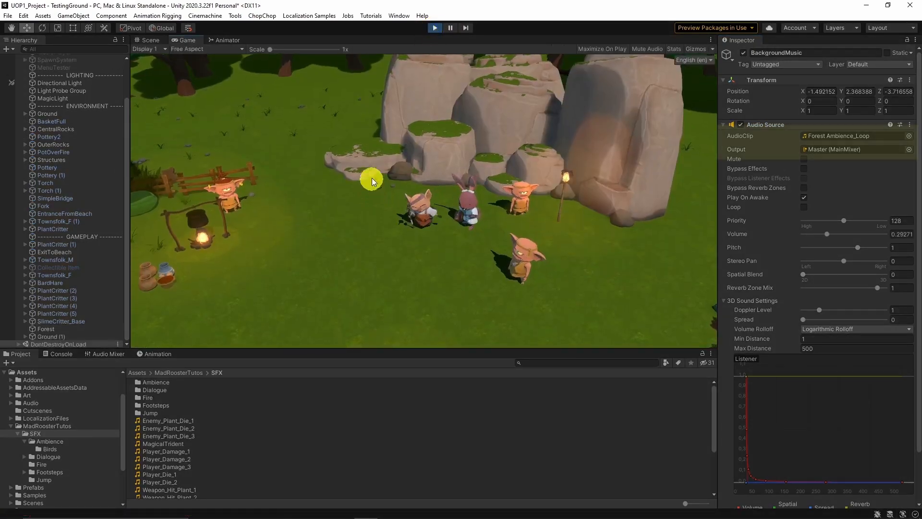